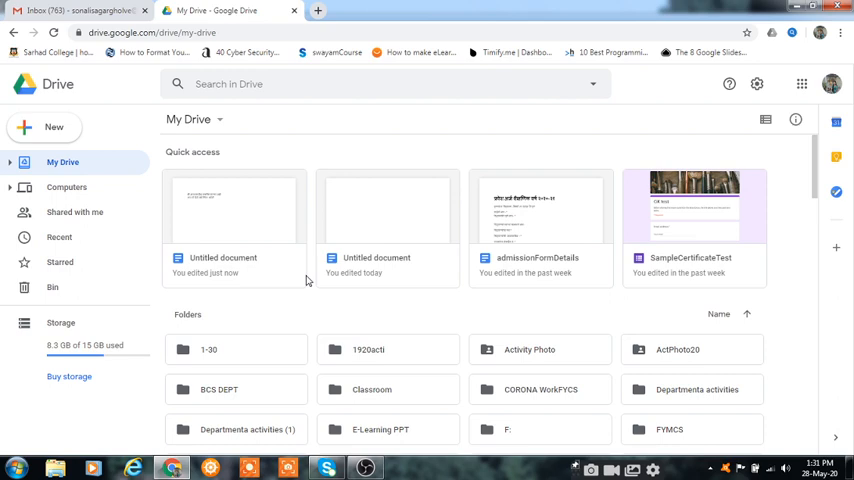
{"action": "mouse_move", "coordinate": [357, 216]}
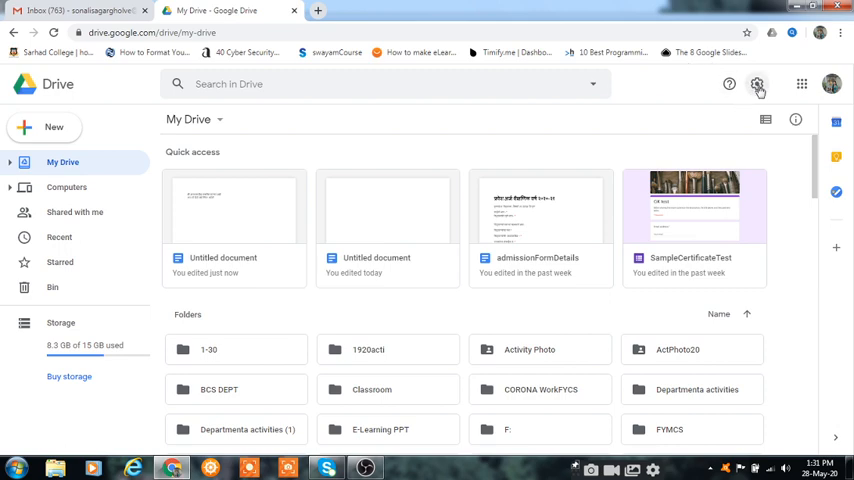
Open Google Drive's General settings from the gear menu
{"action": "left_click", "coordinate": [757, 84]}
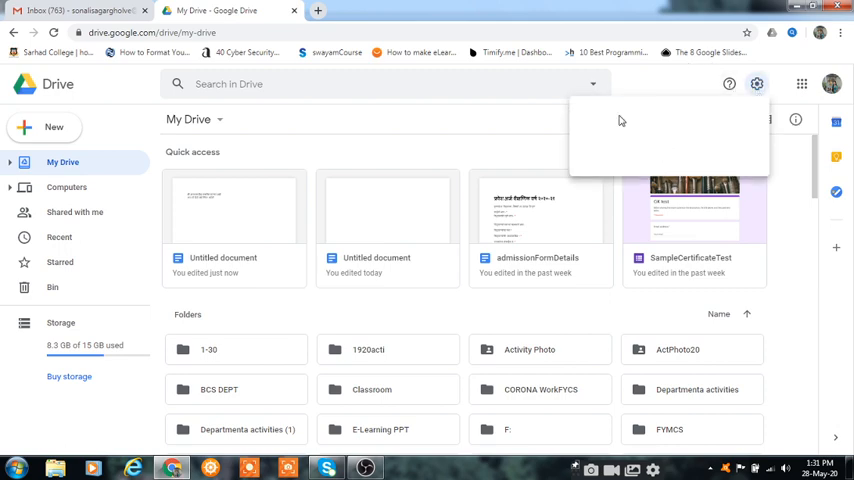
{"action": "left_click", "coordinate": [757, 84]}
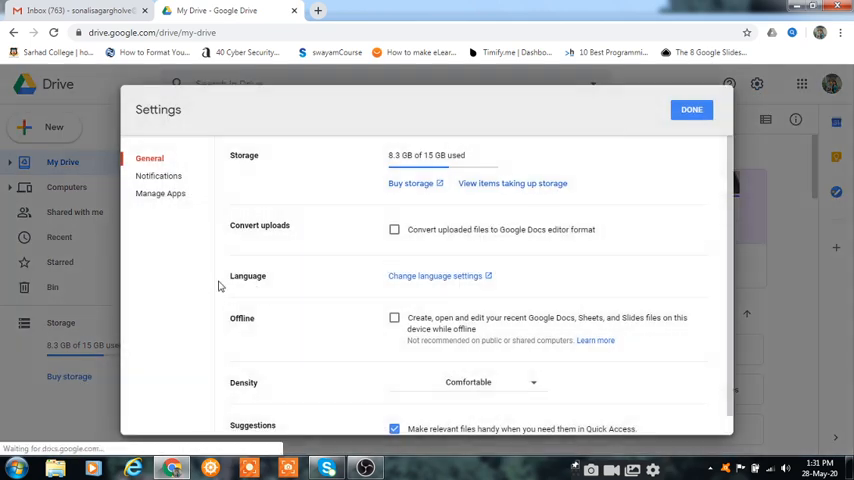
{"action": "mouse_move", "coordinate": [434, 276]}
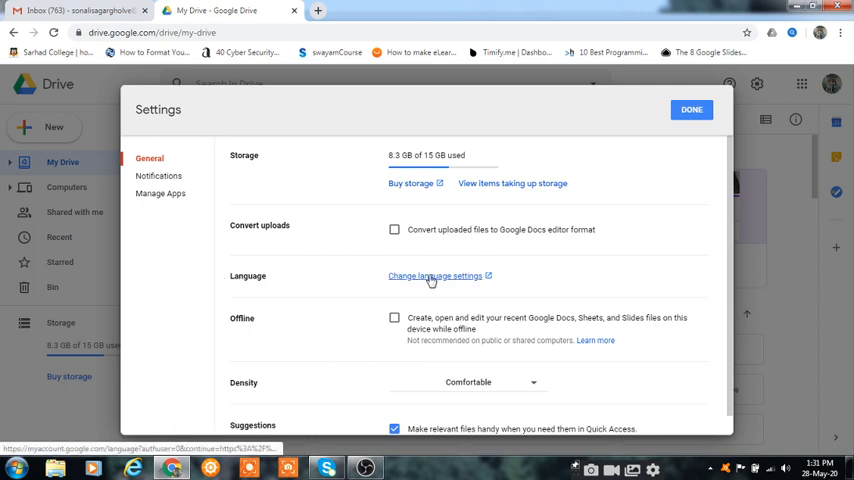
{"action": "mouse_move", "coordinate": [434, 281]}
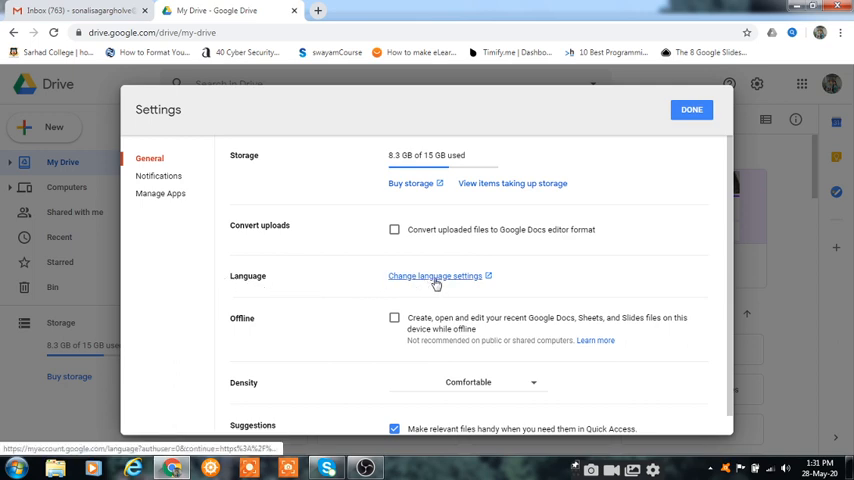
Add Marathi, found by searching 'mar', as an understood account language
{"action": "left_click", "coordinate": [435, 276]}
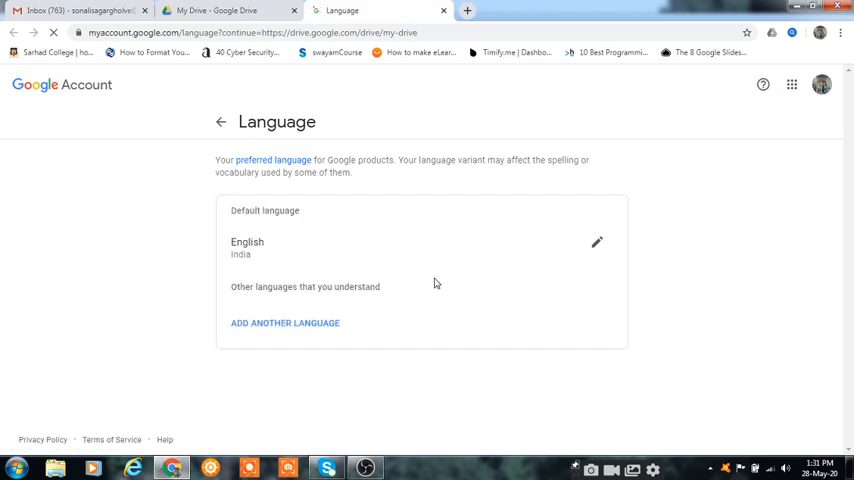
{"action": "mouse_move", "coordinate": [278, 329]}
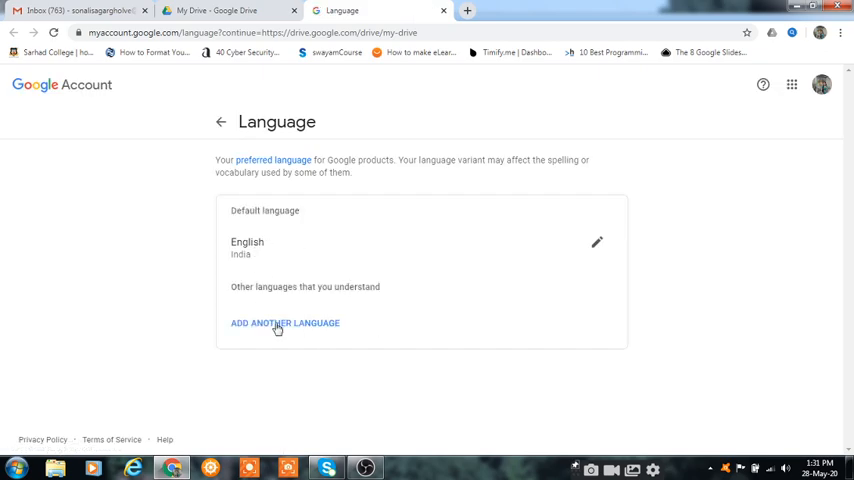
{"action": "left_click", "coordinate": [285, 323]}
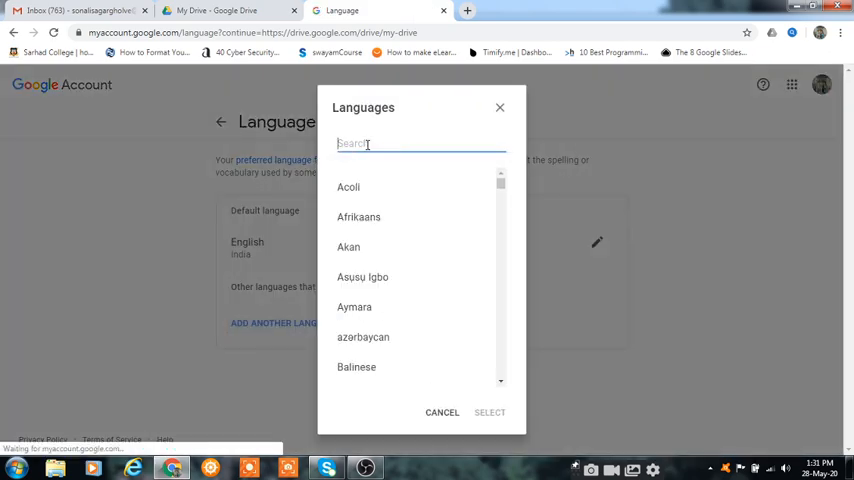
{"action": "type", "text": "mar"}
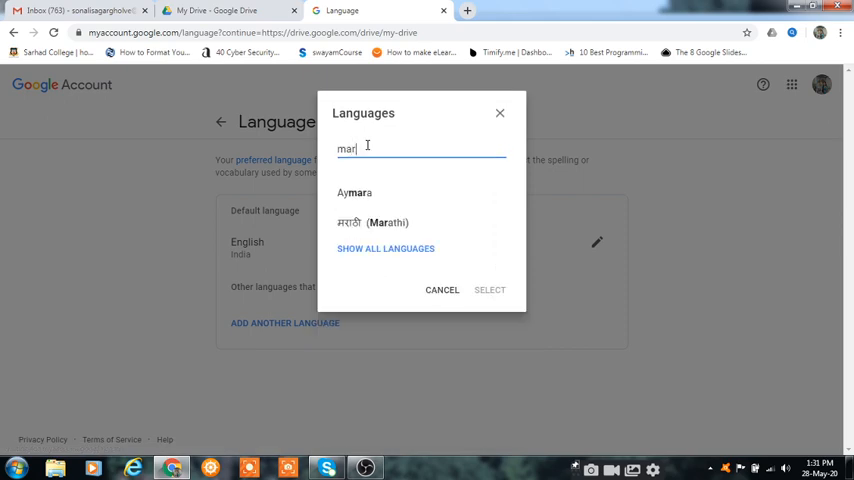
{"action": "left_click", "coordinate": [390, 222]}
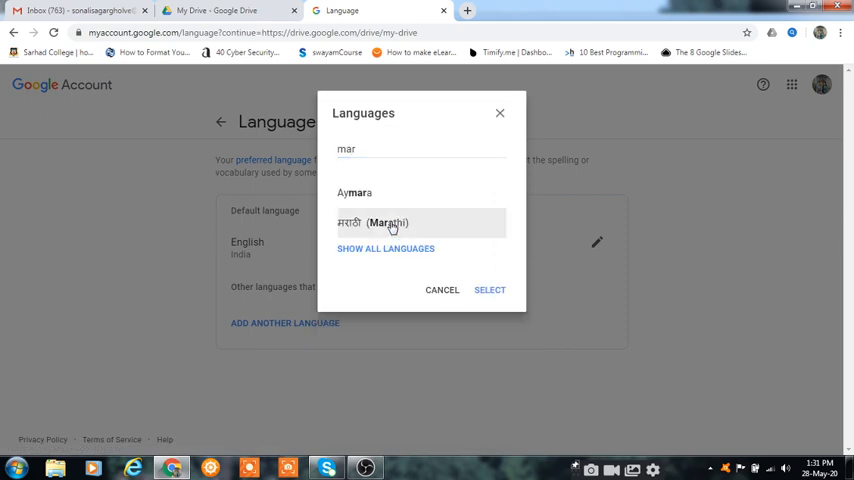
{"action": "left_click", "coordinate": [490, 290]}
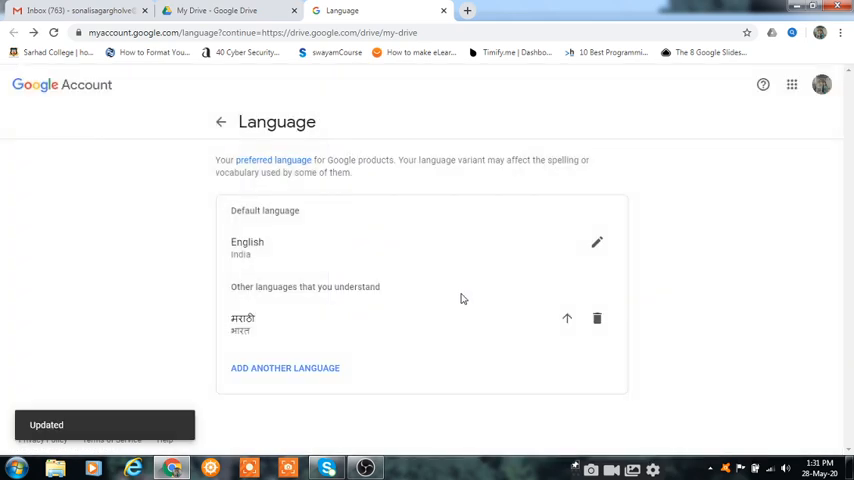
Add Hindi, found by searching 'hin', as another understood account language
{"action": "left_click", "coordinate": [285, 368]}
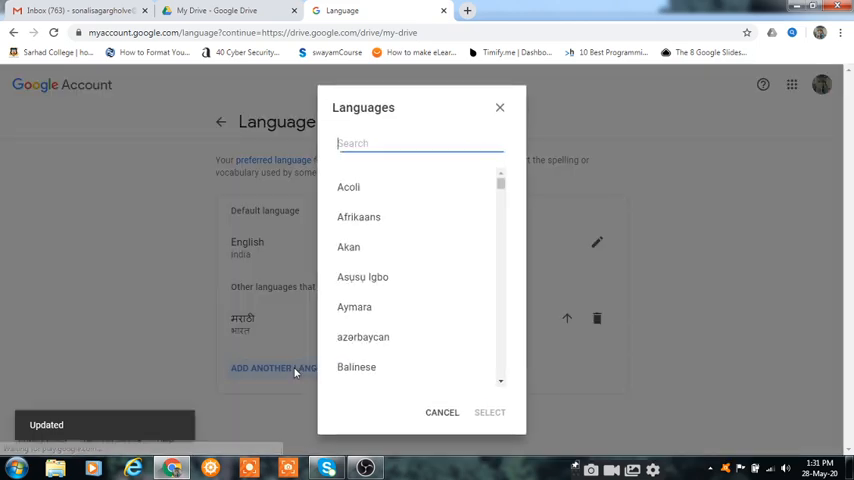
{"action": "type", "text": "hi"}
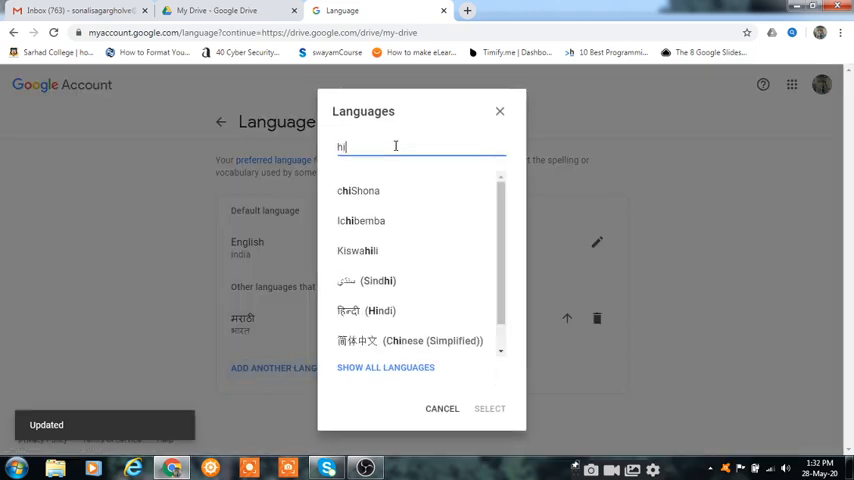
{"action": "type", "text": "n"}
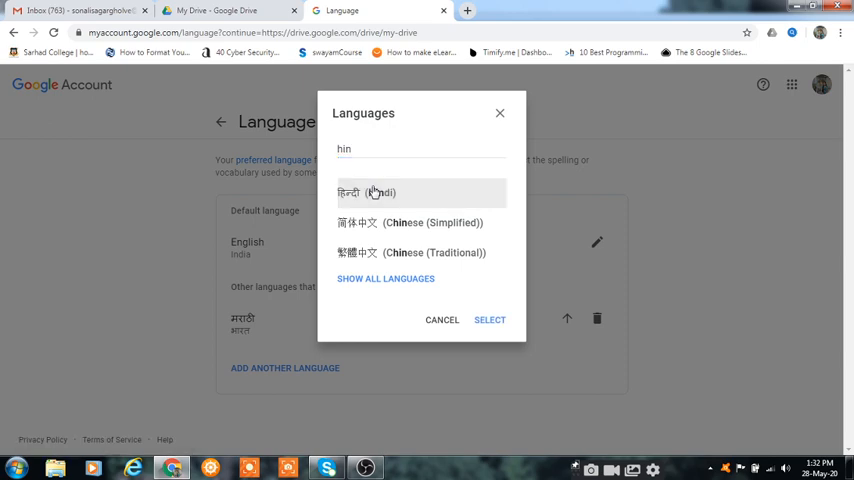
{"action": "left_click", "coordinate": [489, 319]}
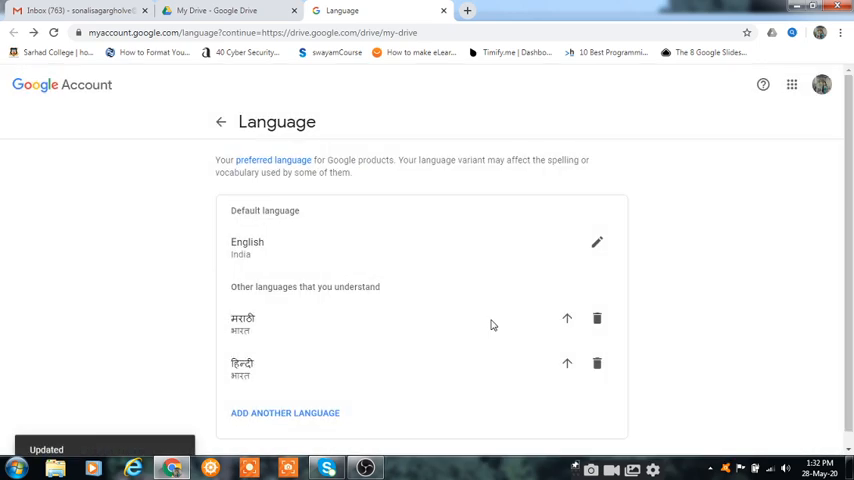
{"action": "left_click", "coordinate": [285, 413]}
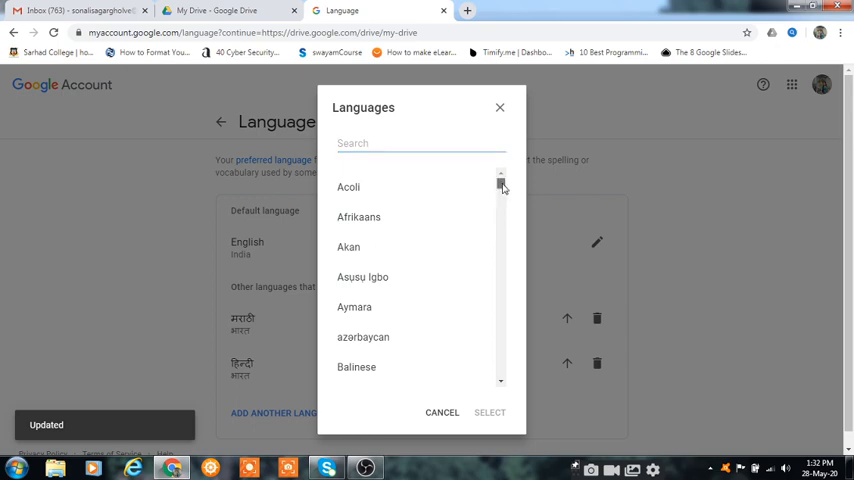
{"action": "scroll", "scroll_direction": "down", "scroll_amount": 3}
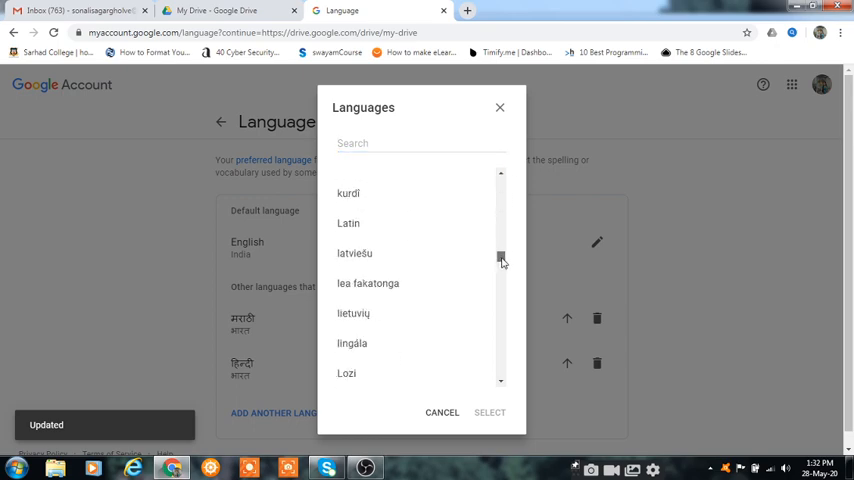
{"action": "left_click", "coordinate": [442, 412]}
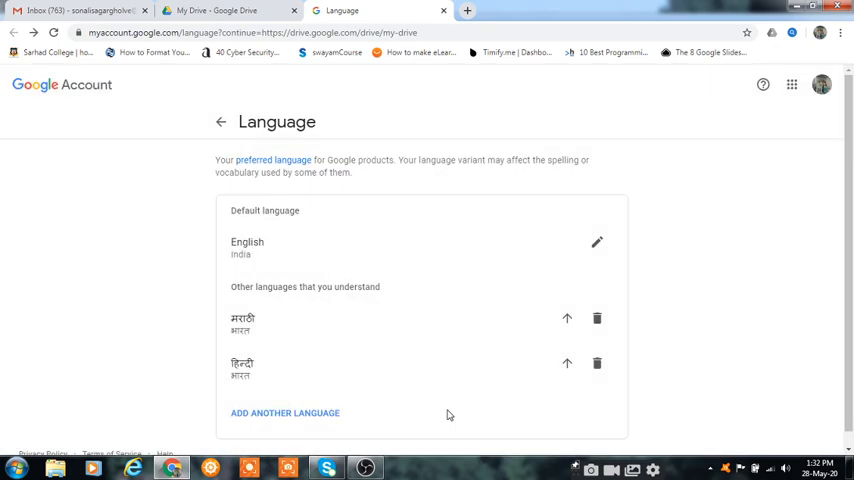
{"action": "mouse_move", "coordinate": [229, 258]}
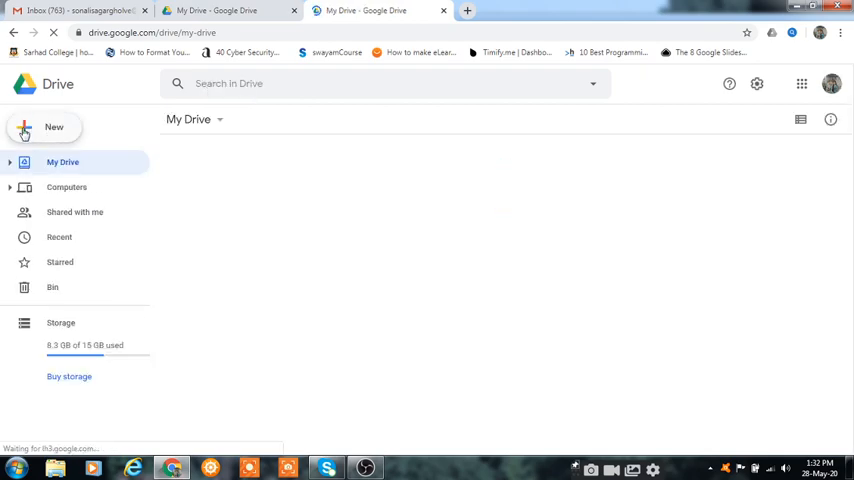
Create a blank Google Docs document from Drive's New menu
{"action": "left_click", "coordinate": [43, 127]}
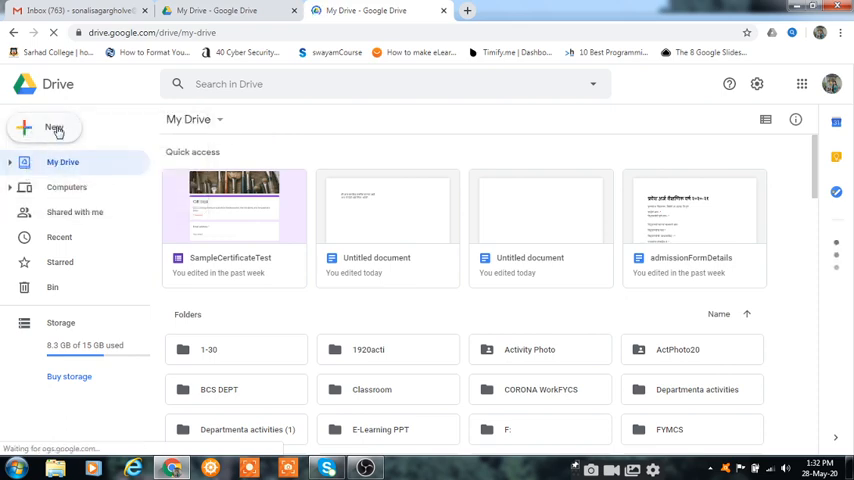
{"action": "left_click", "coordinate": [43, 128]}
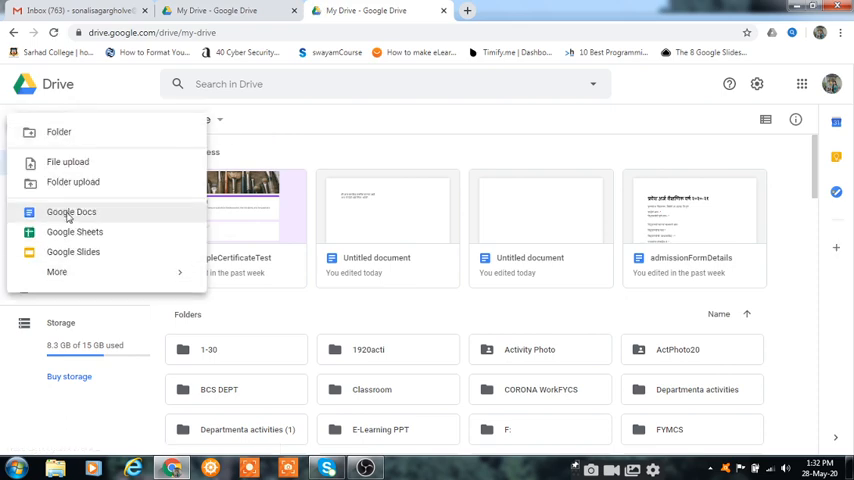
{"action": "left_click", "coordinate": [71, 211]}
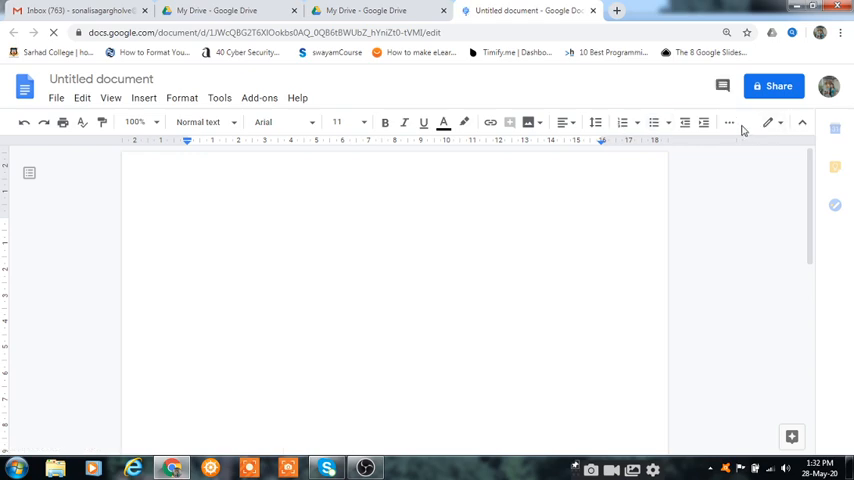
{"action": "mouse_move", "coordinate": [729, 122]}
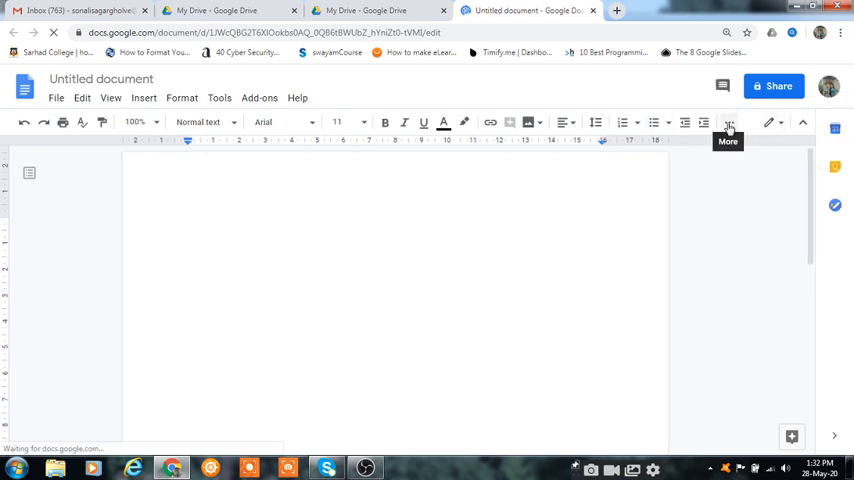
Show the Marathi and Hindi input tools list from the More toolbar options
{"action": "left_click", "coordinate": [729, 122]}
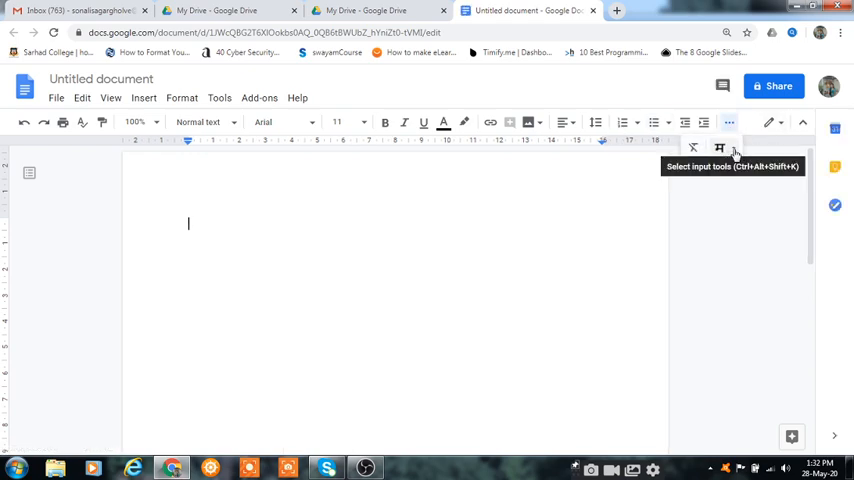
{"action": "left_click", "coordinate": [733, 148]}
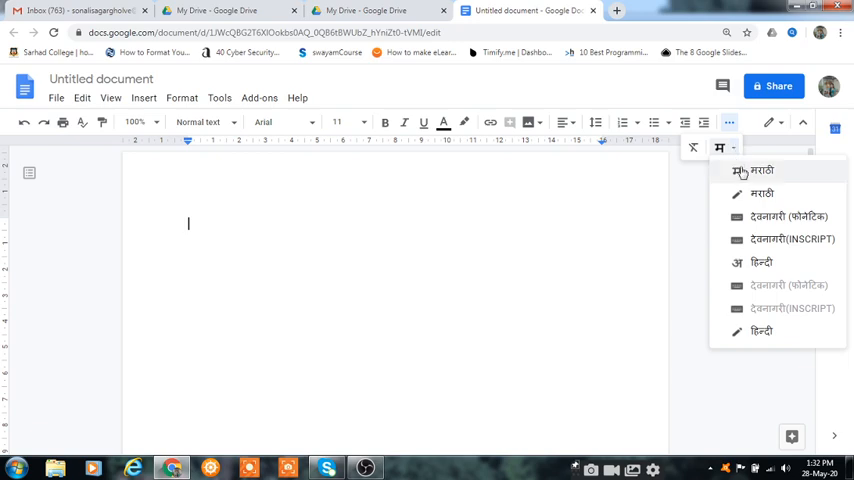
{"action": "mouse_move", "coordinate": [785, 239]}
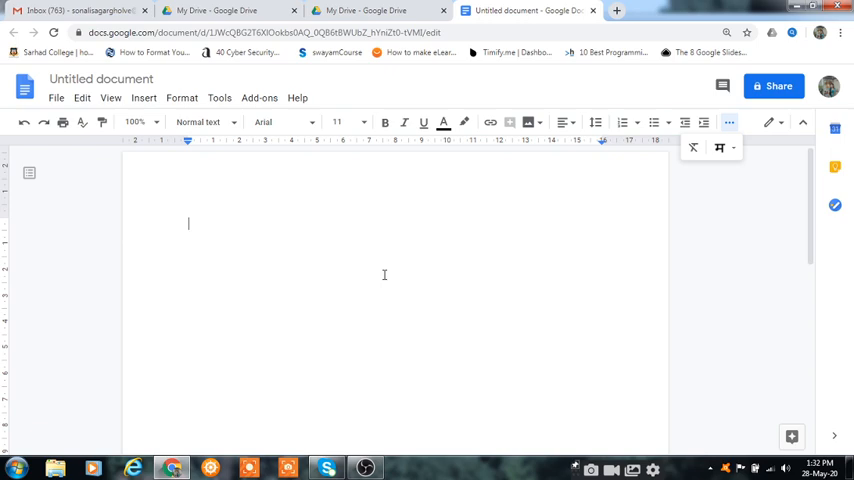
Type 'मराठी टायपिंग' via Marathi transliteration, then switch input to Hindi
{"action": "type", "text": "marat"}
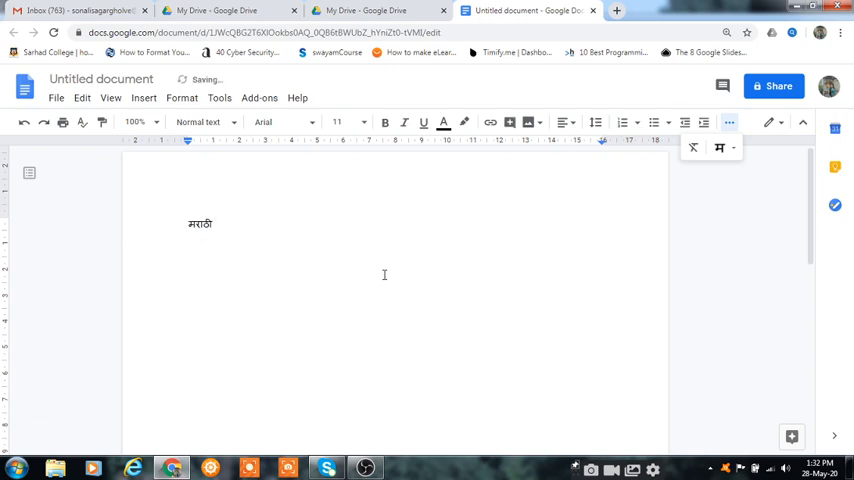
{"action": "type", "text": "typ"}
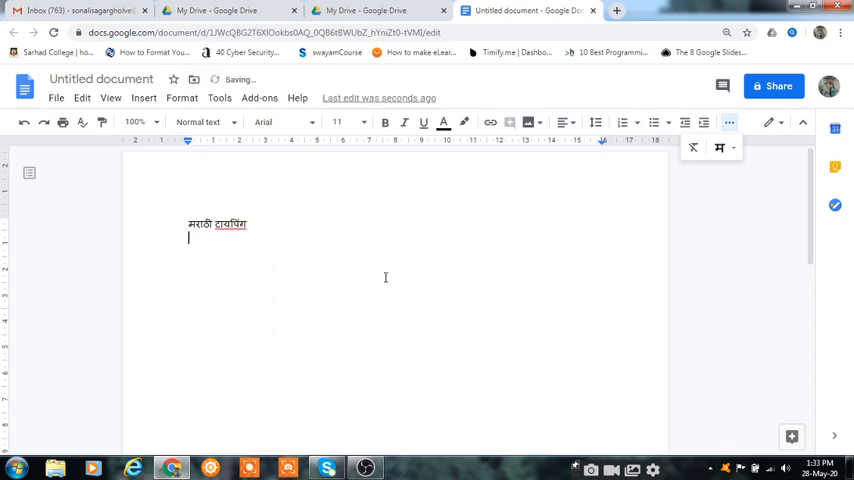
{"action": "left_click", "coordinate": [733, 148]}
{"action": "type", "text": "hin"}
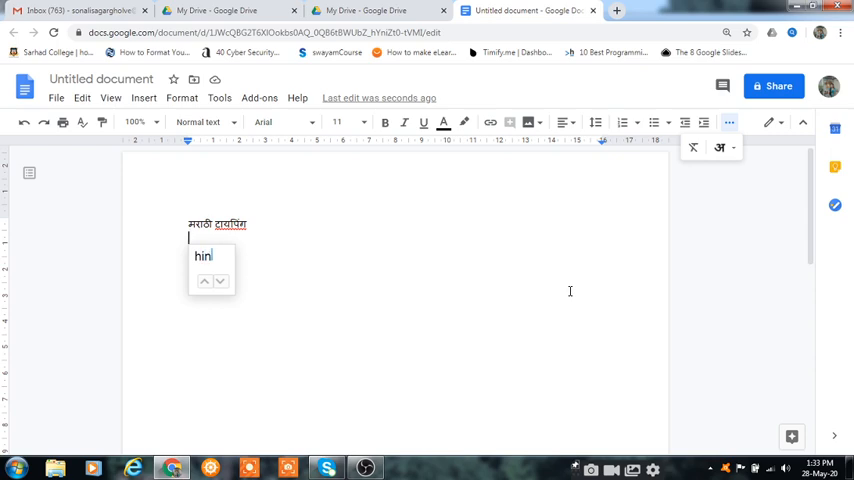
Type 'हिंदी में टाइपिंग' on the second line, picking the हिंदी and टाइपिंग suggestions
{"action": "type", "text": "di"}
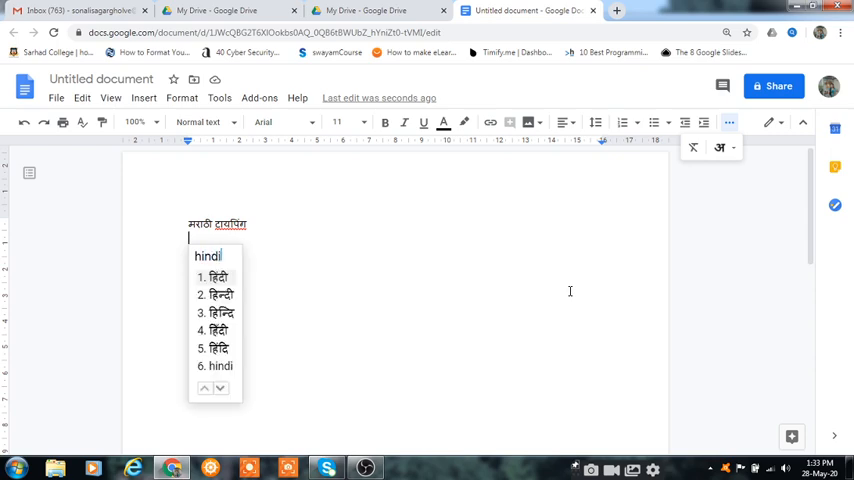
{"action": "left_click", "coordinate": [214, 277]}
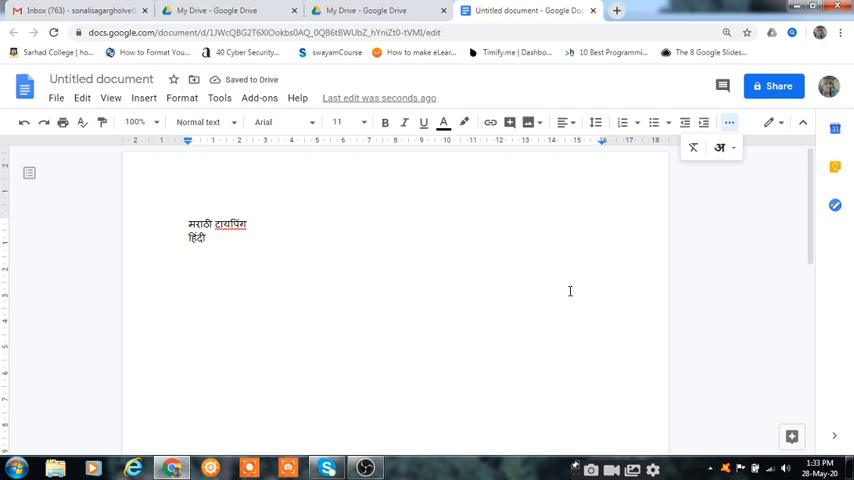
{"action": "type", "text": "mai"}
{"action": "type", "text": "typing"}
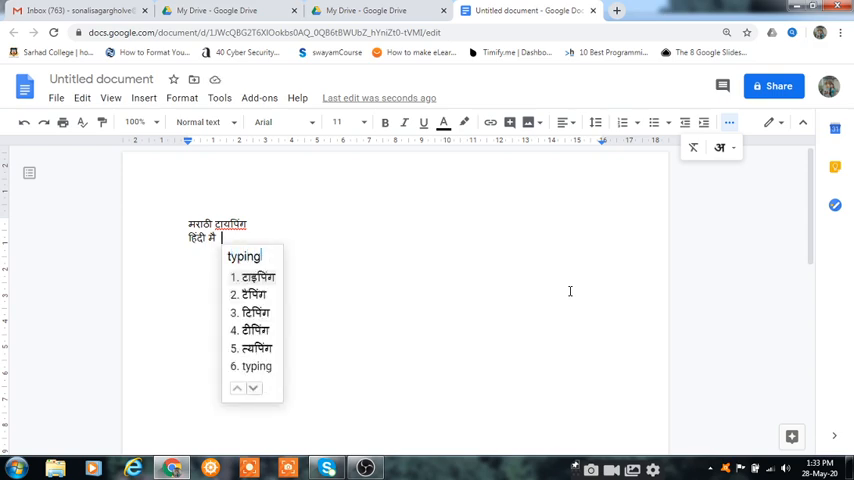
{"action": "mouse_move", "coordinate": [270, 293]}
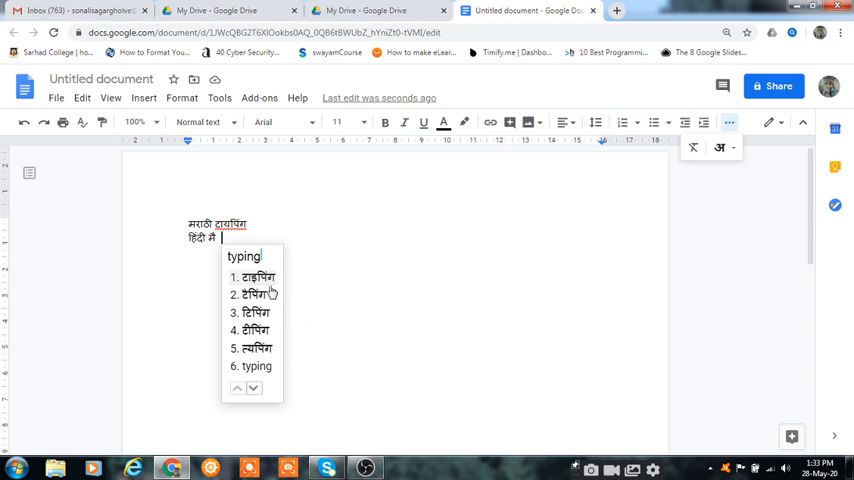
{"action": "left_click", "coordinate": [257, 277]}
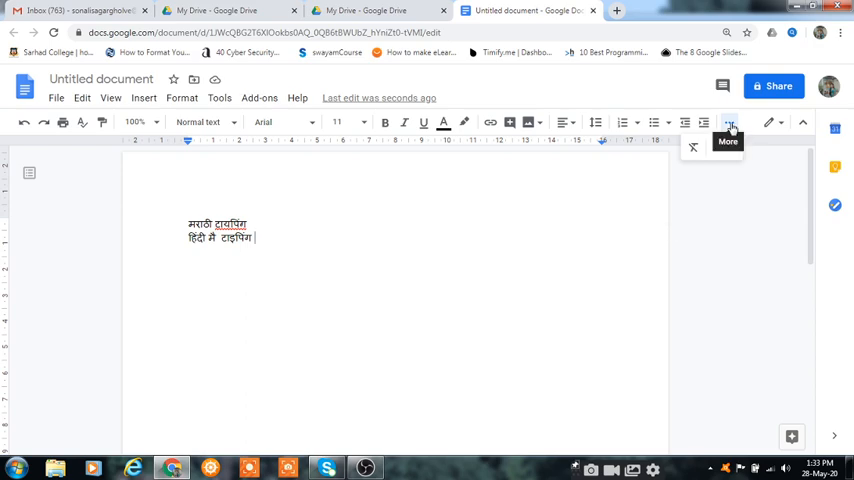
{"action": "mouse_move", "coordinate": [717, 145]}
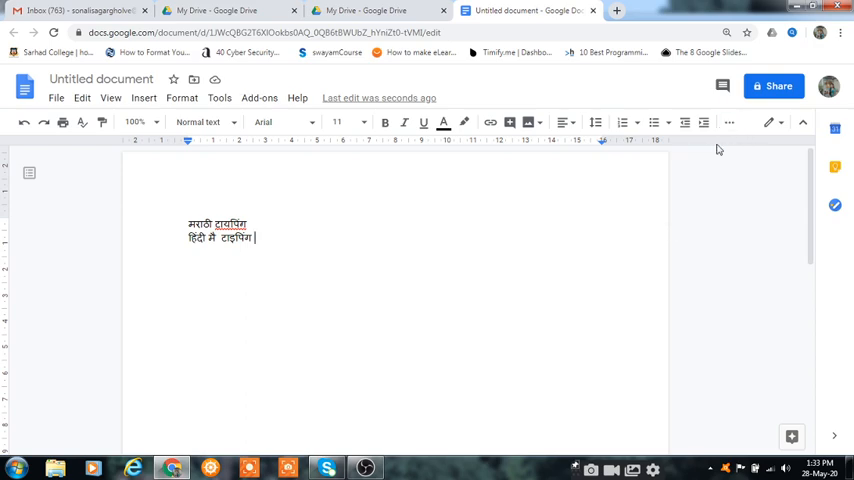
{"action": "mouse_move", "coordinate": [409, 250]}
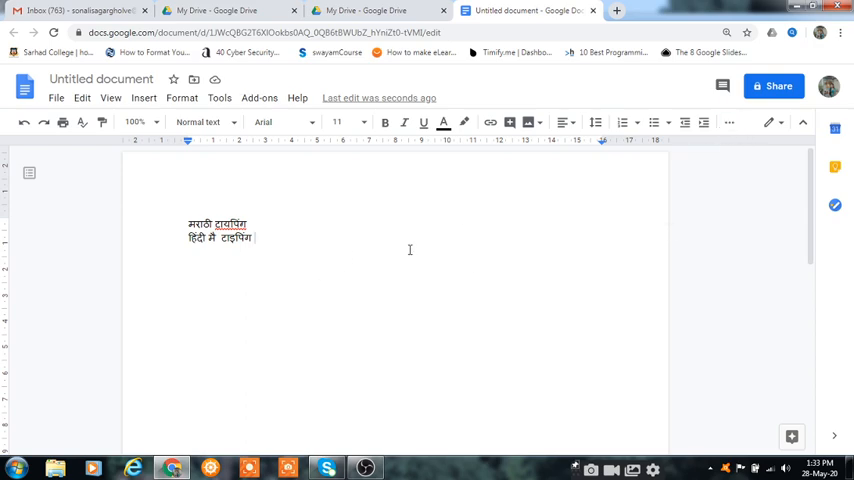